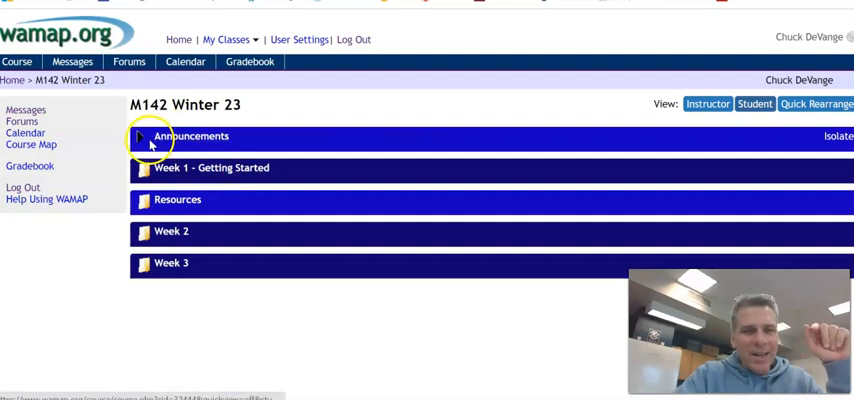
Expand the welcome announcement, then preview the M142 course in Student view
{"action": "left_click", "coordinate": [141, 136]}
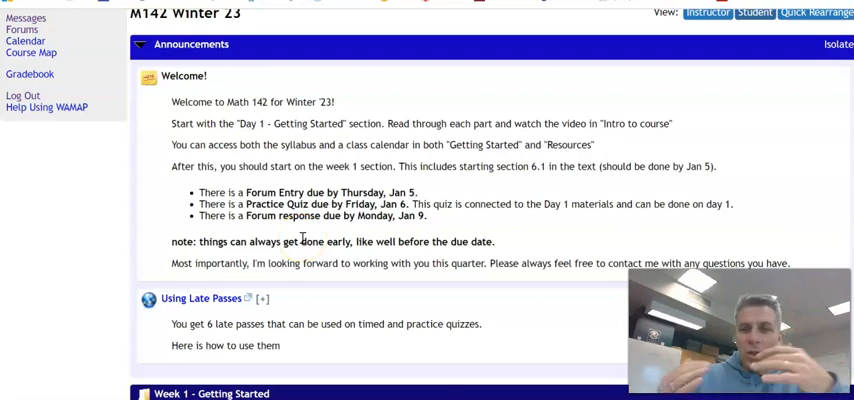
{"action": "mouse_move", "coordinate": [249, 155]}
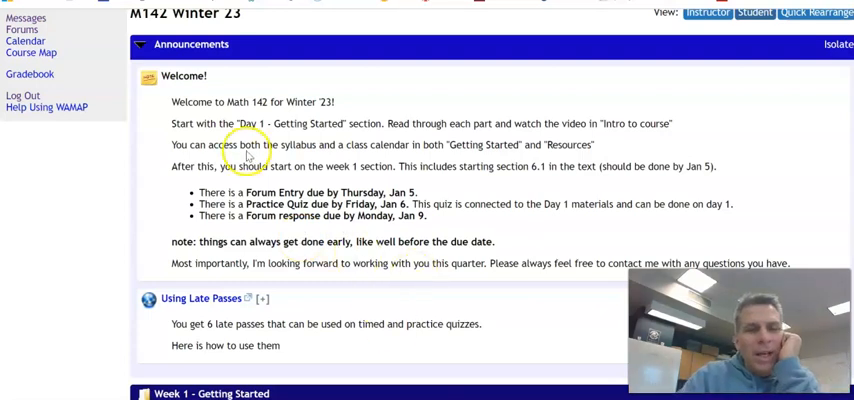
{"action": "mouse_move", "coordinate": [283, 90]}
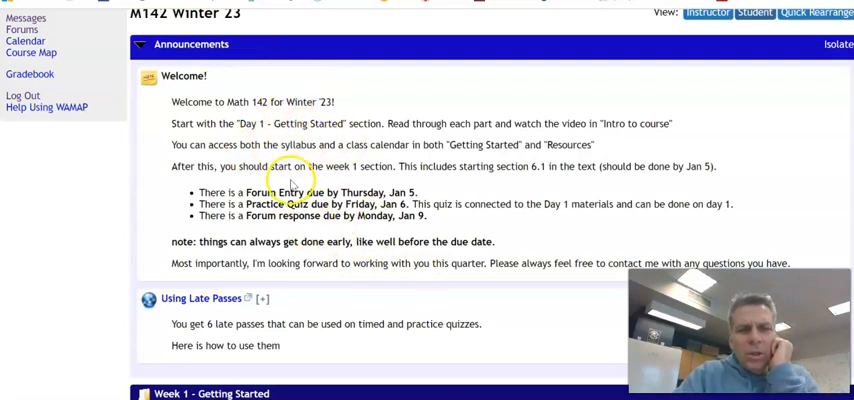
{"action": "mouse_move", "coordinate": [133, 99]}
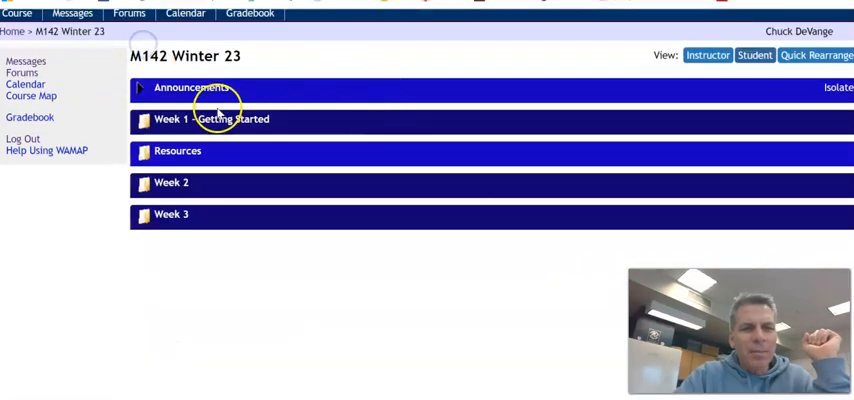
{"action": "mouse_move", "coordinate": [287, 95]}
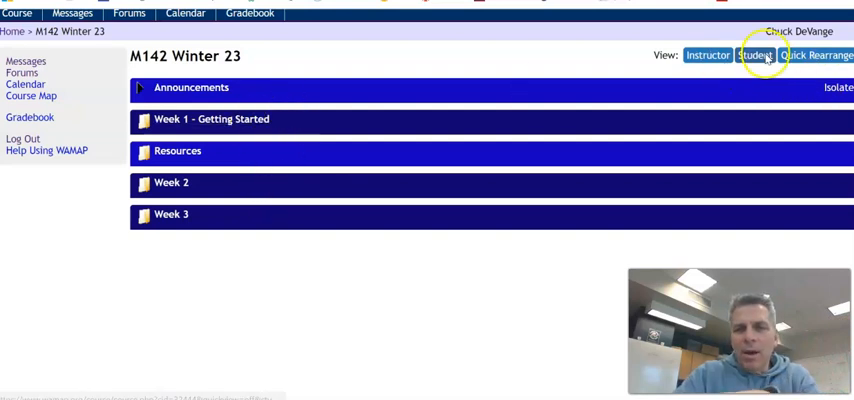
{"action": "left_click", "coordinate": [706, 55]}
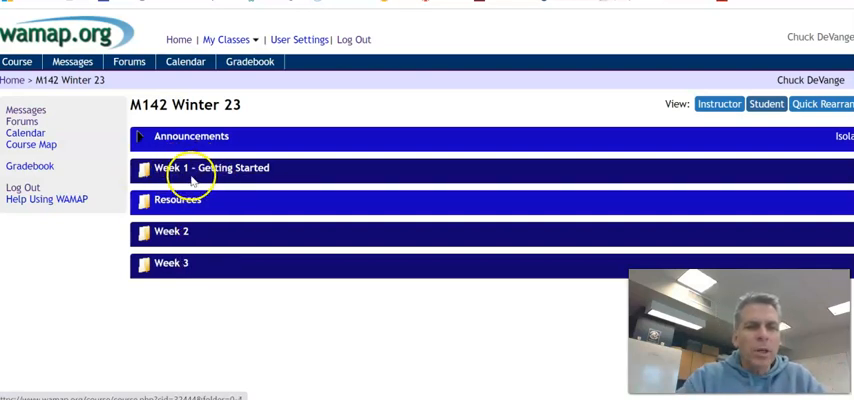
Open Week 1 - Getting Started and collapse its 6.1 Angle Measure and 6.2 Trigonometry sections
{"action": "left_click", "coordinate": [213, 168]}
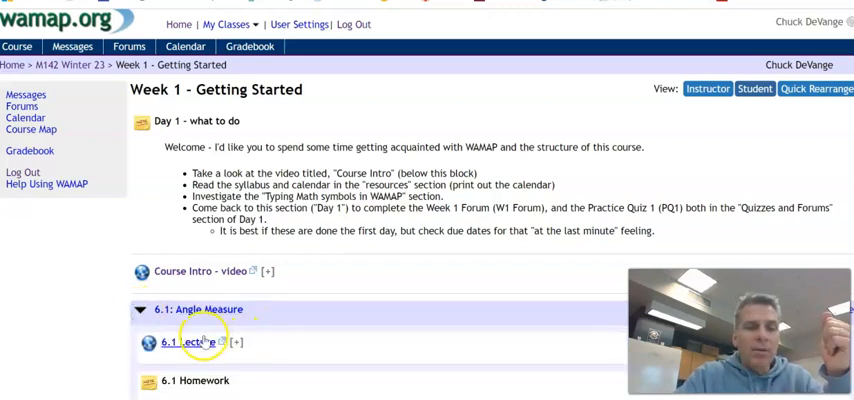
{"action": "scroll", "scroll_direction": "down", "scroll_amount": 3}
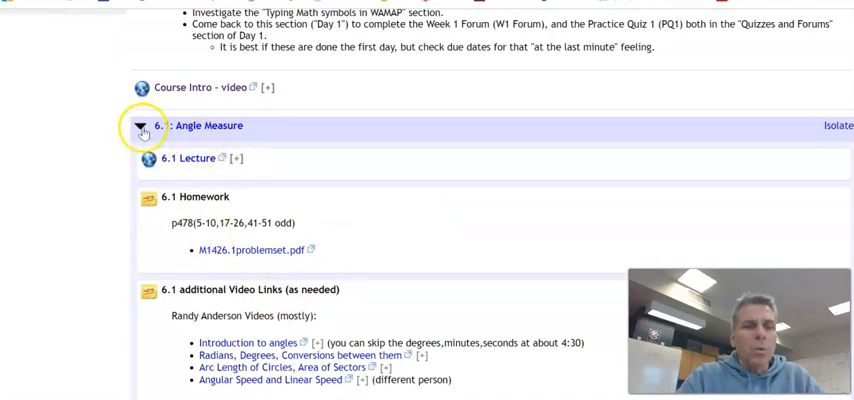
{"action": "left_click", "coordinate": [140, 126]}
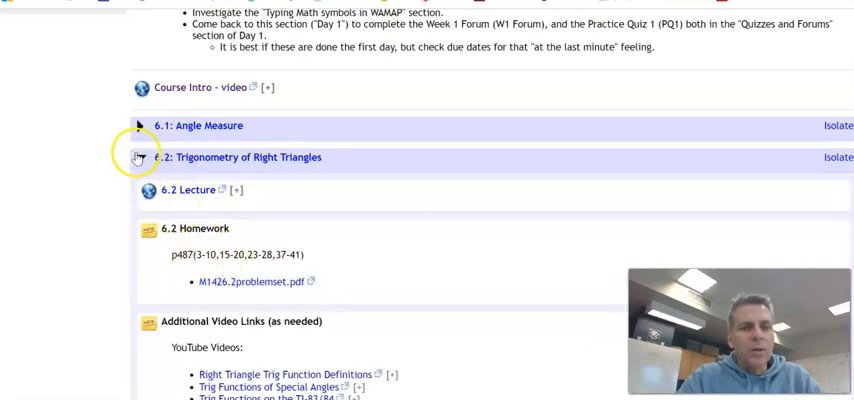
{"action": "left_click", "coordinate": [139, 157]}
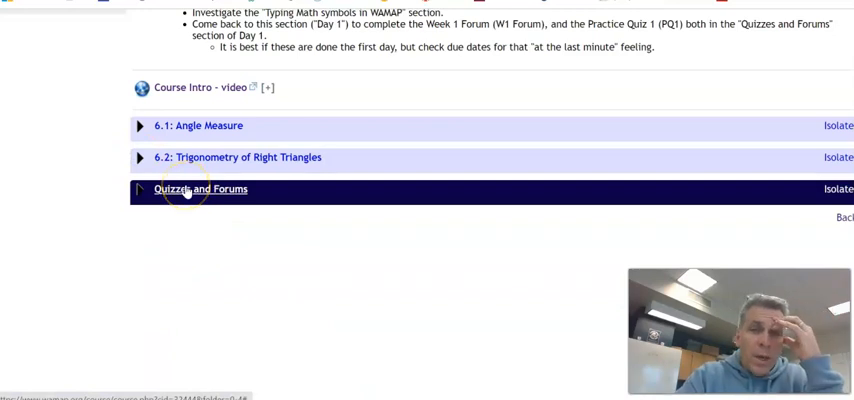
Expand the Week 1 Quizzes and Forums block and scroll through its contents
{"action": "left_click", "coordinate": [201, 189]}
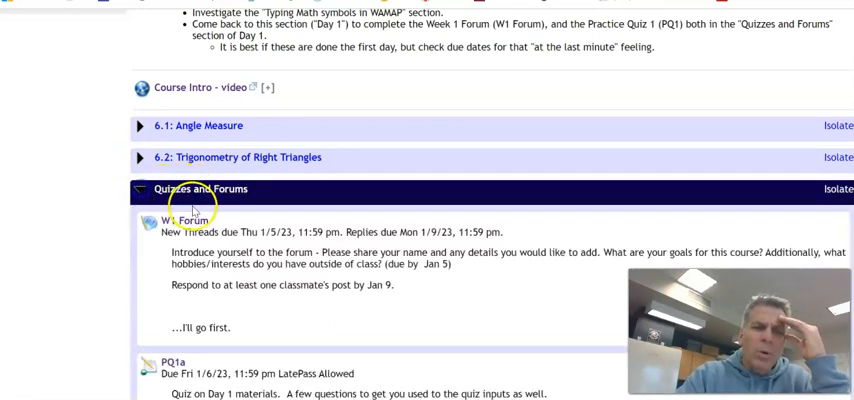
{"action": "scroll", "scroll_direction": "down", "scroll_amount": 3}
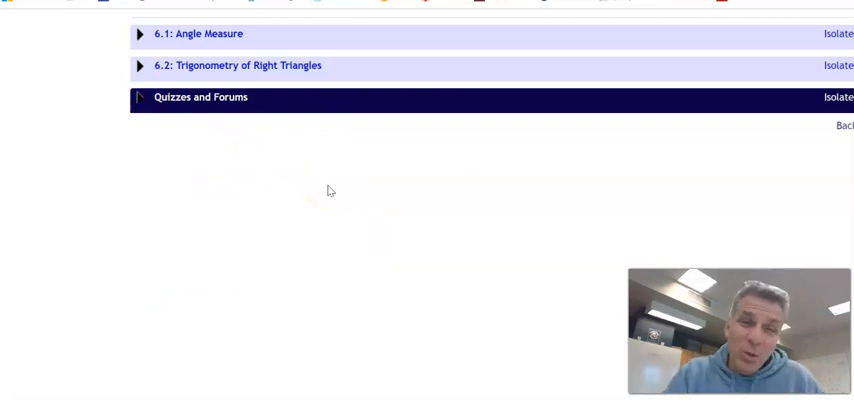
{"action": "scroll", "scroll_direction": "up", "scroll_amount": 3}
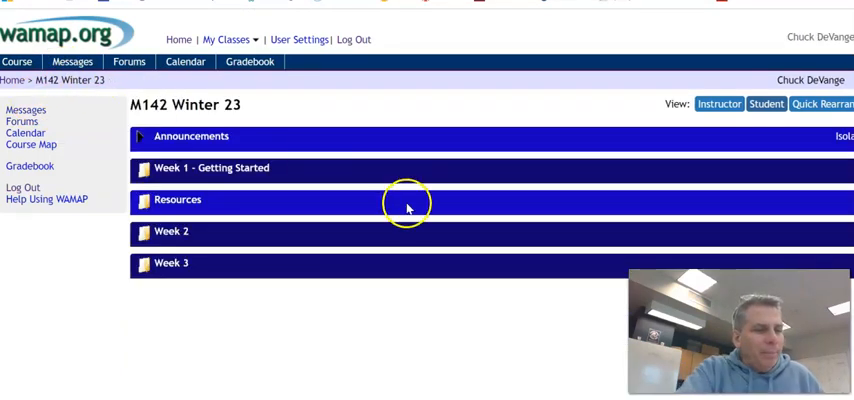
{"action": "mouse_move", "coordinate": [243, 213]}
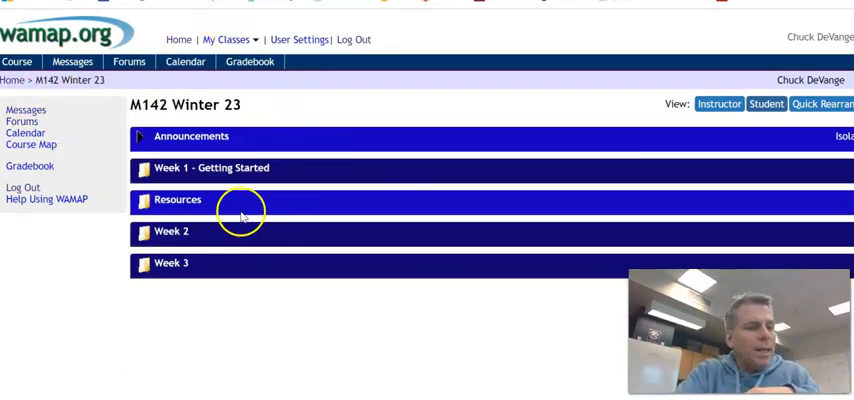
{"action": "mouse_move", "coordinate": [235, 205]}
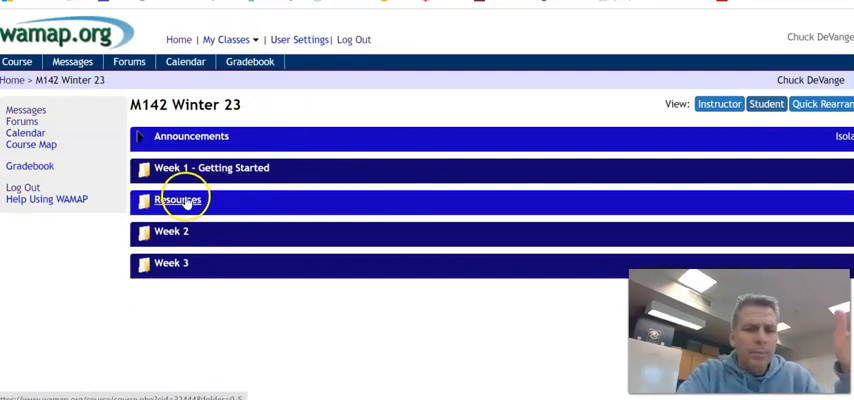
Open the Resources folder and scroll down to the Syllabus and Printable Calendar items
{"action": "left_click", "coordinate": [178, 200]}
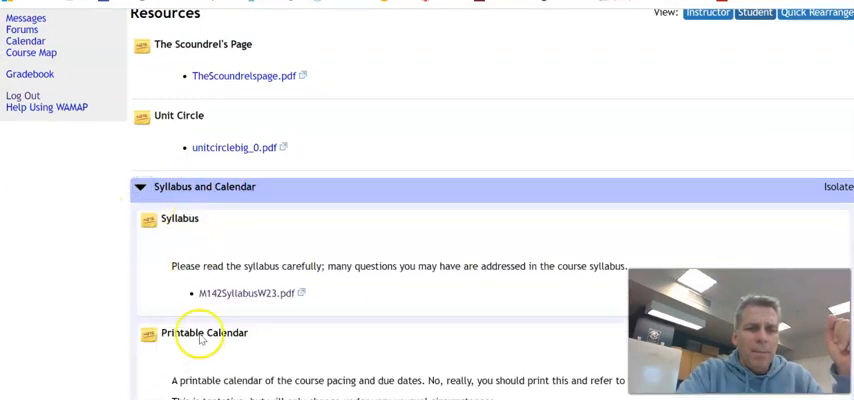
{"action": "scroll", "scroll_direction": "down", "scroll_amount": 3}
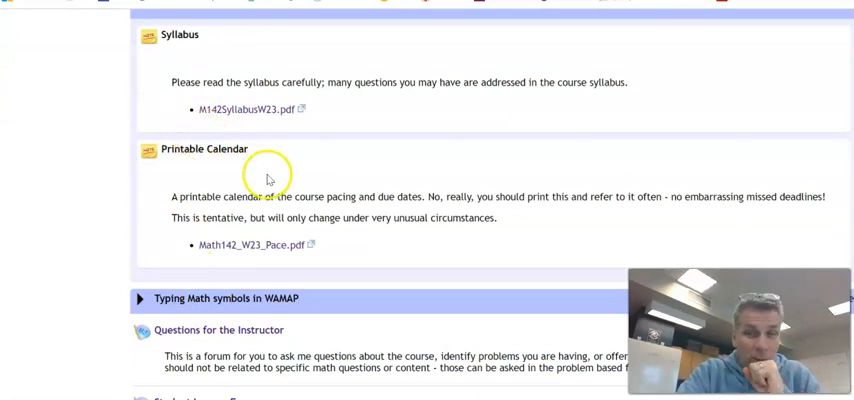
{"action": "mouse_move", "coordinate": [272, 98]}
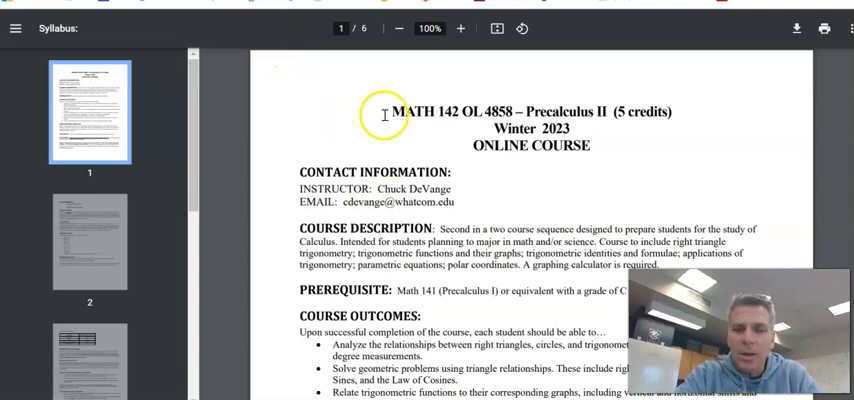
{"action": "scroll", "scroll_direction": "down", "scroll_amount": 3}
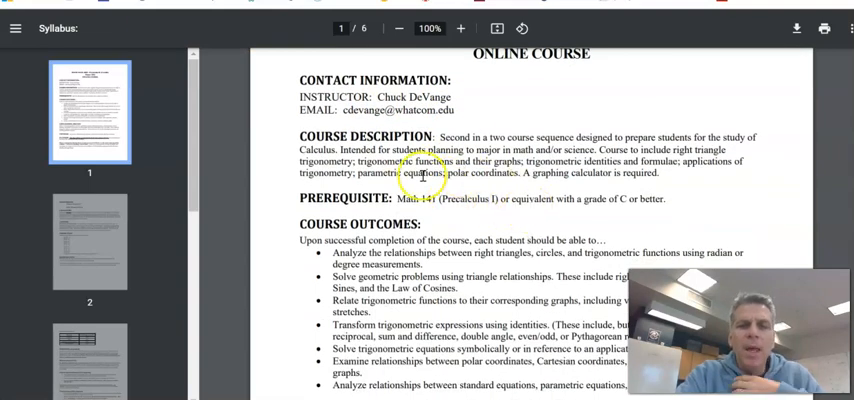
{"action": "scroll", "scroll_direction": "down", "scroll_amount": 3}
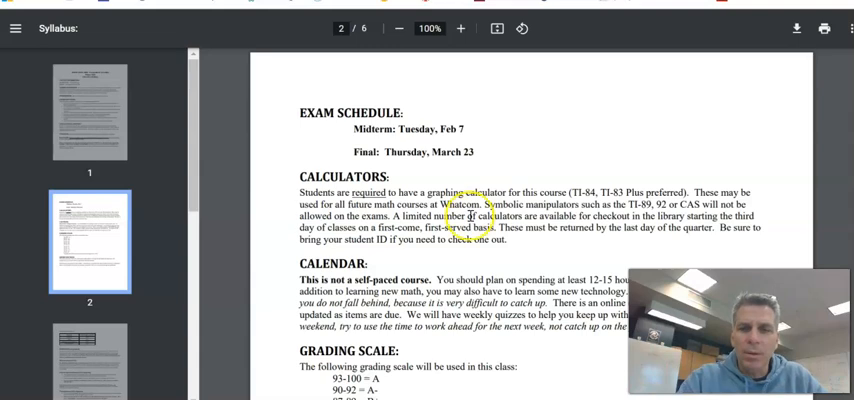
{"action": "scroll", "scroll_direction": "down", "scroll_amount": 3}
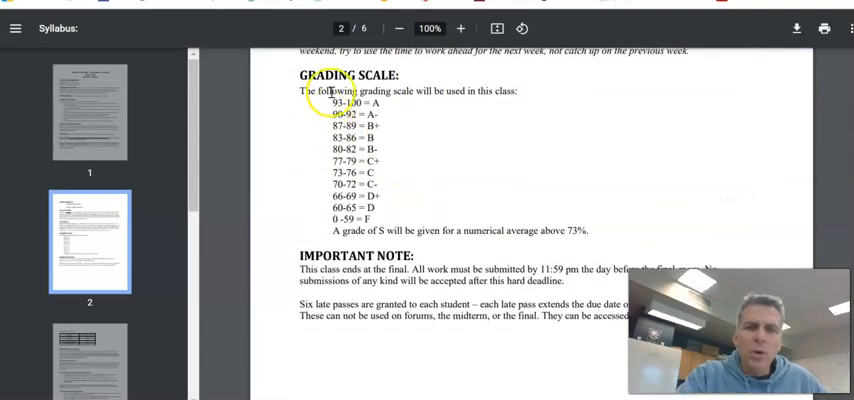
{"action": "scroll", "scroll_direction": "down", "scroll_amount": 3}
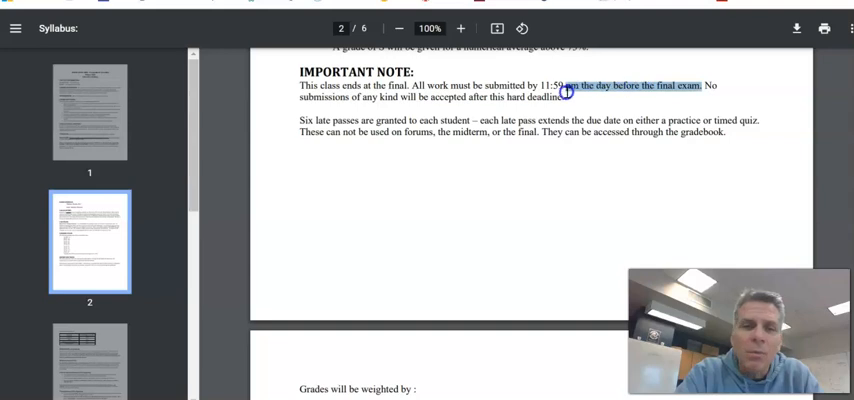
{"action": "mouse_move", "coordinate": [620, 175]}
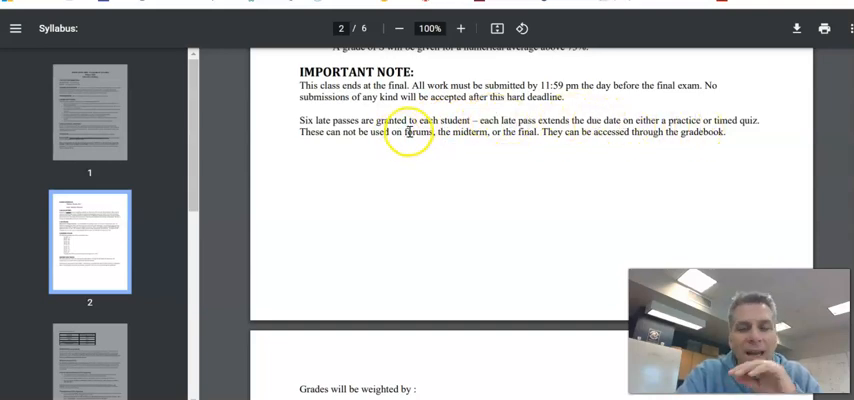
{"action": "mouse_move", "coordinate": [517, 133]}
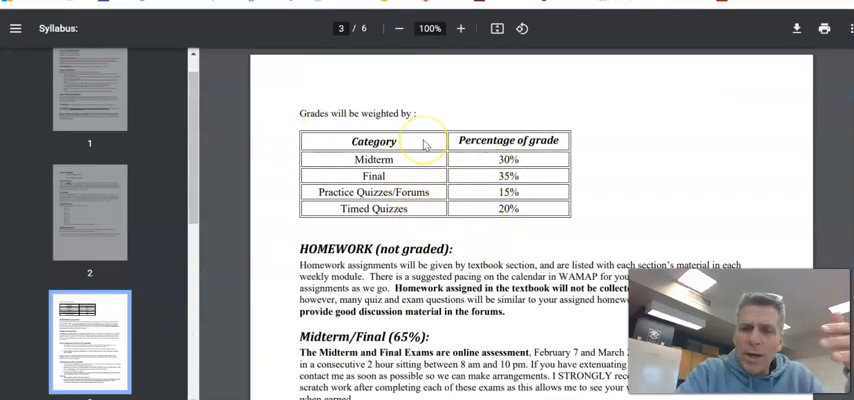
{"action": "mouse_move", "coordinate": [428, 144]}
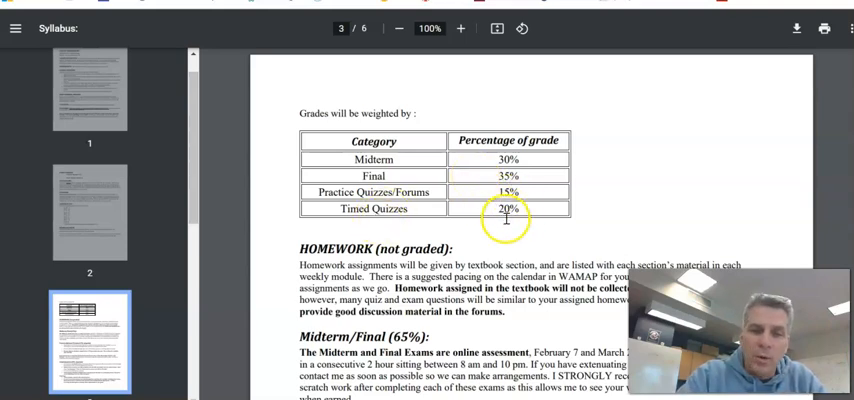
{"action": "scroll", "scroll_direction": "down", "scroll_amount": 3}
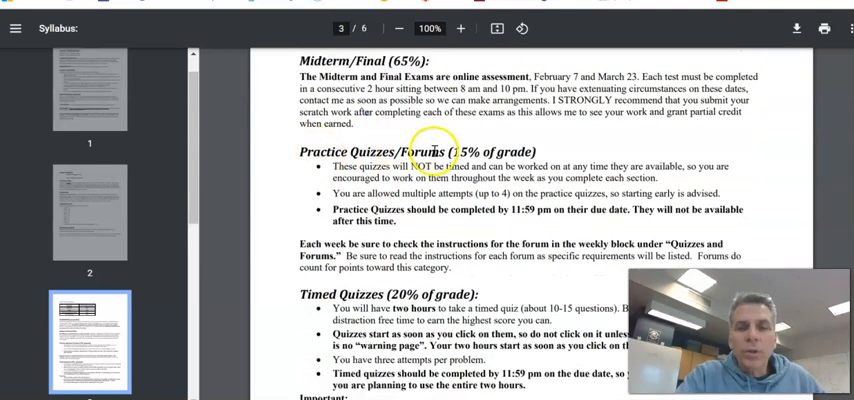
Scroll the syllabus PDF to the Practice Quizzes/Forums and Timed Quizzes grading sections
{"action": "scroll", "scroll_direction": "down", "scroll_amount": 3}
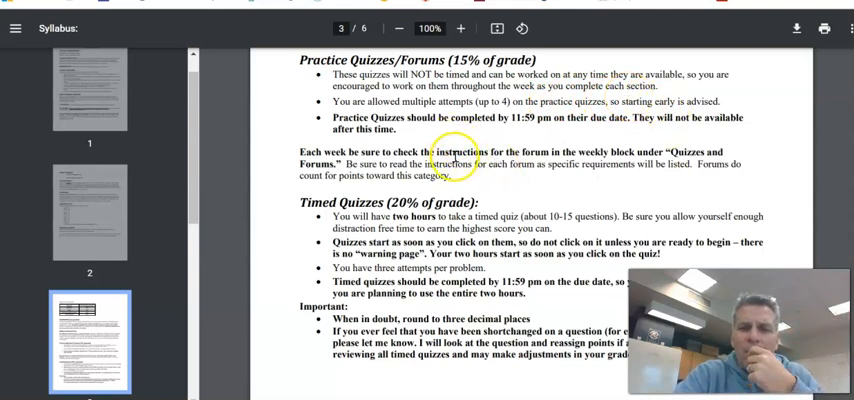
{"action": "scroll", "scroll_direction": "down", "scroll_amount": 3}
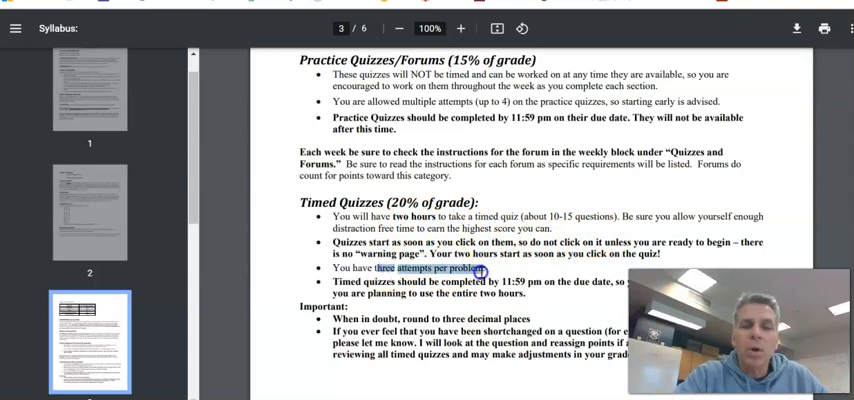
Scroll further through the syllabus's Timed Quizzes rules
{"action": "scroll", "scroll_direction": "down", "scroll_amount": 3}
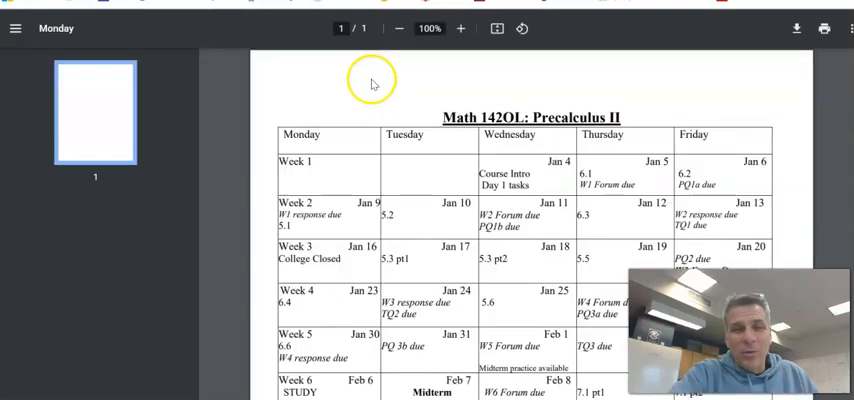
{"action": "mouse_move", "coordinate": [568, 147]}
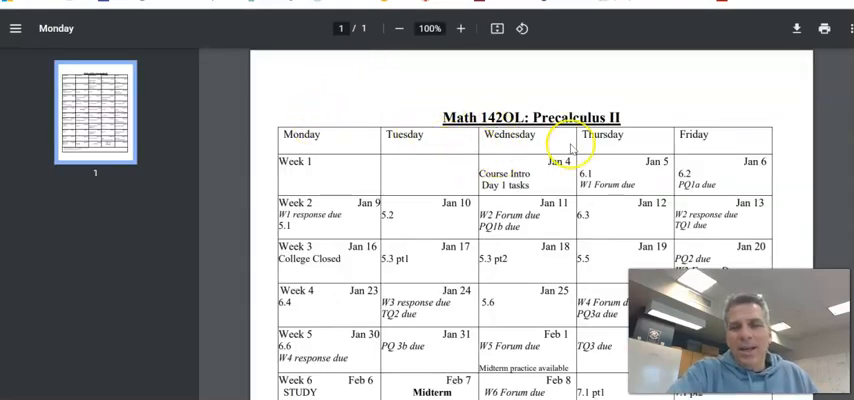
Scroll through the Math 142OL printable calendar's weekly topics and due dates
{"action": "scroll", "scroll_direction": "down", "scroll_amount": 3}
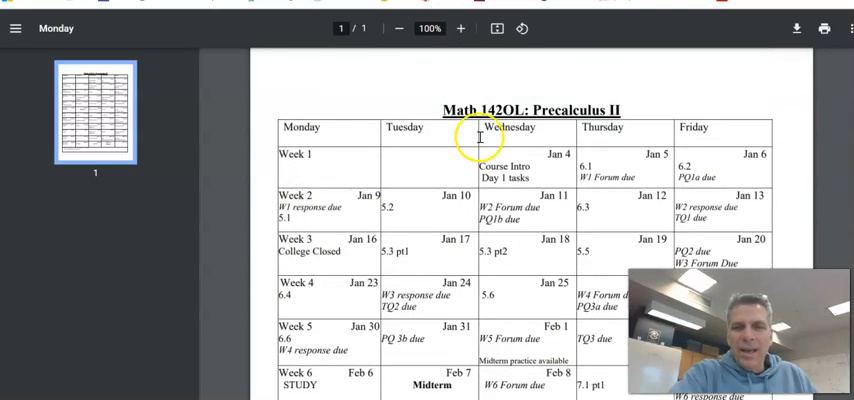
{"action": "scroll", "scroll_direction": "down", "scroll_amount": 3}
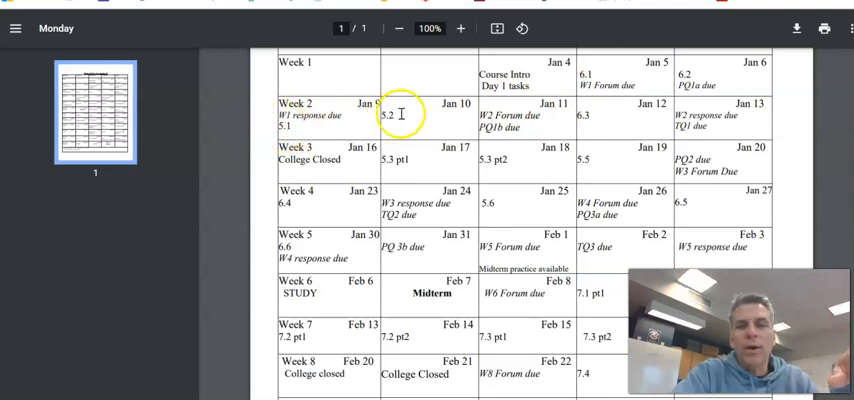
{"action": "mouse_move", "coordinate": [228, 123]}
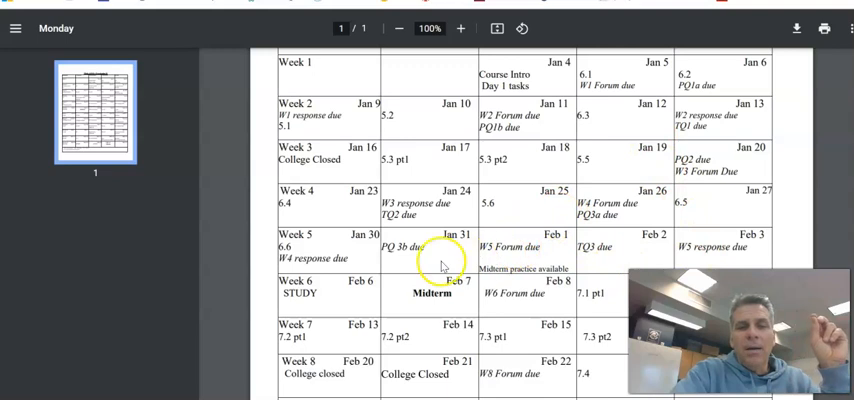
{"action": "scroll", "scroll_direction": "down", "scroll_amount": 3}
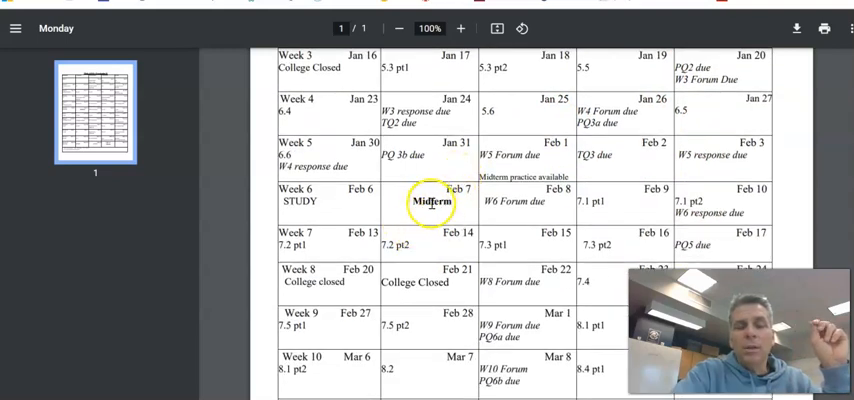
{"action": "scroll", "scroll_direction": "down", "scroll_amount": 3}
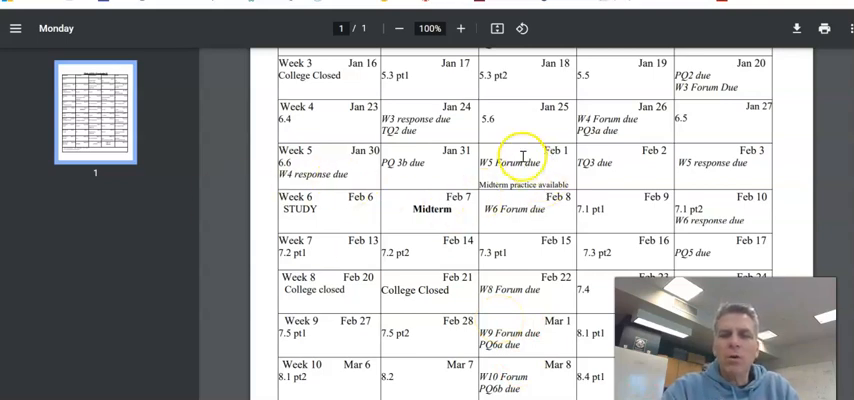
{"action": "mouse_move", "coordinate": [700, 160]}
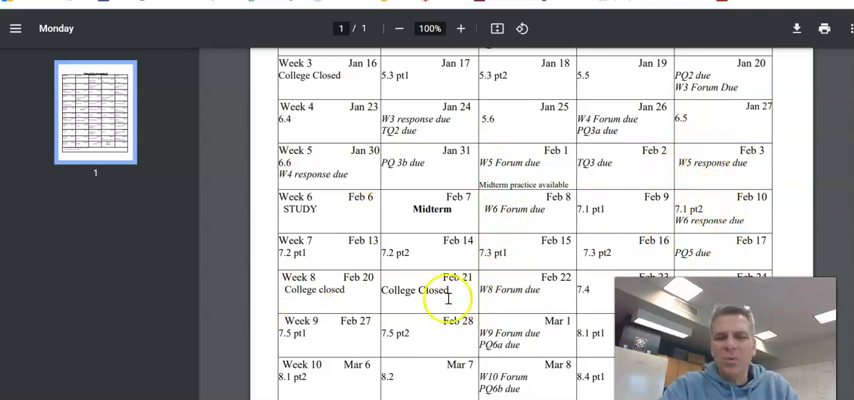
{"action": "mouse_move", "coordinate": [558, 307]}
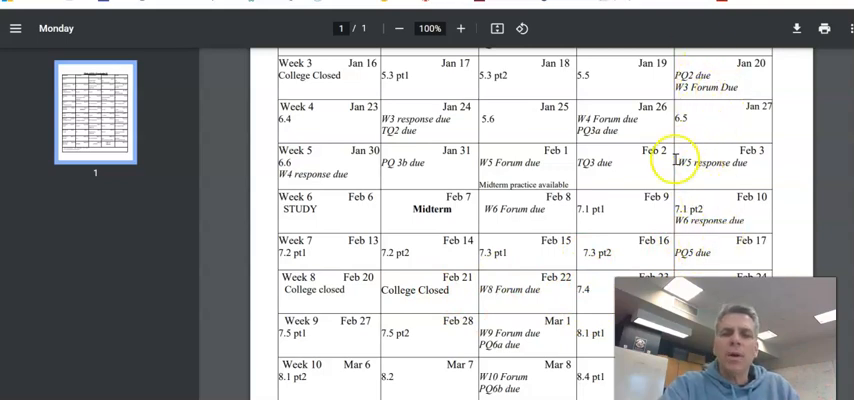
{"action": "scroll", "scroll_direction": "down", "scroll_amount": 3}
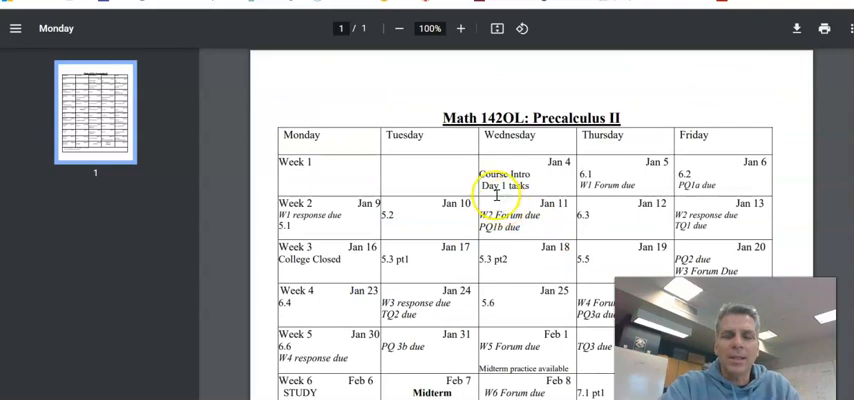
{"action": "scroll", "scroll_direction": "down", "scroll_amount": 3}
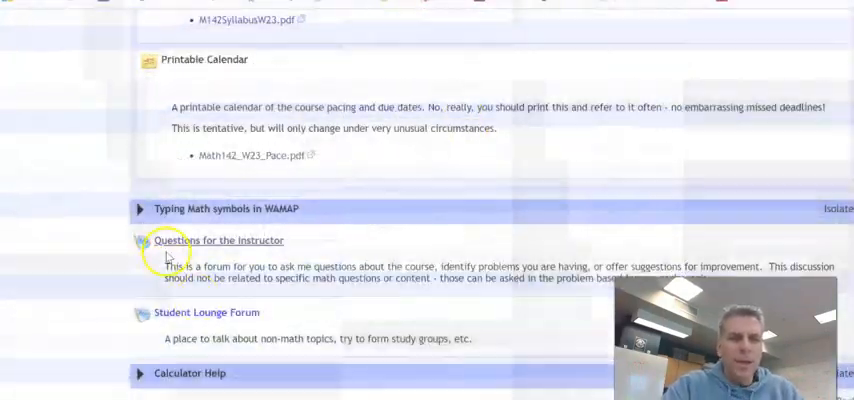
Expand the 'Typing Math symbols in WAMAP' section and scroll through it
{"action": "left_click", "coordinate": [140, 209]}
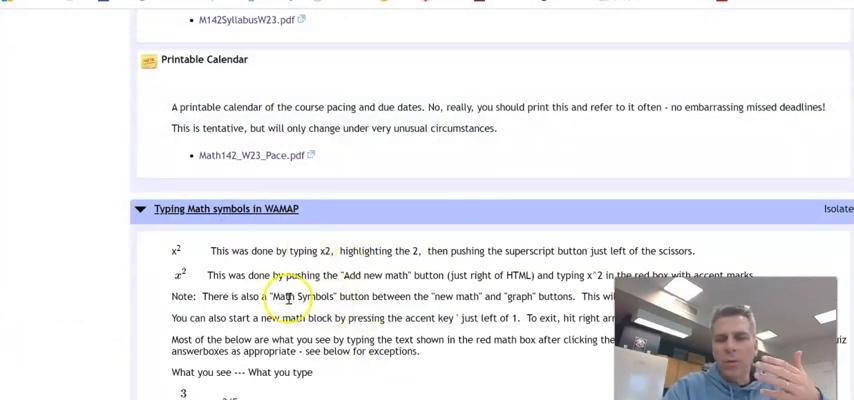
{"action": "scroll", "scroll_direction": "down", "scroll_amount": 3}
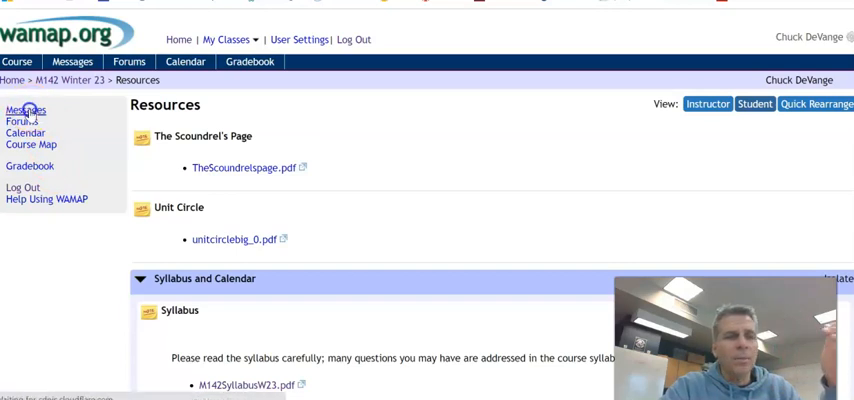
Start a new course message with placeholder subject and body text, adding a math block
{"action": "left_click", "coordinate": [26, 109]}
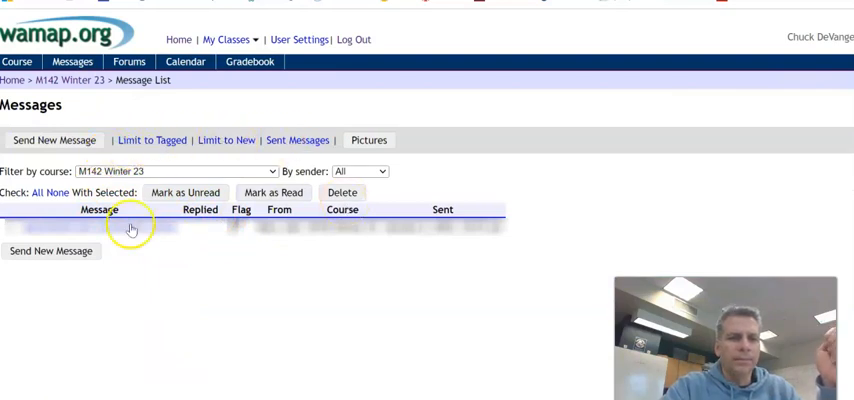
{"action": "left_click", "coordinate": [54, 139]}
{"action": "type", "text": "drty"}
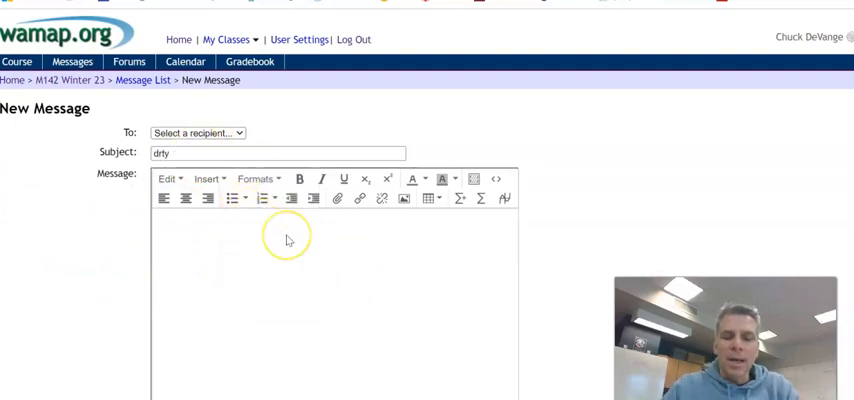
{"action": "type", "text": "fgnfn"}
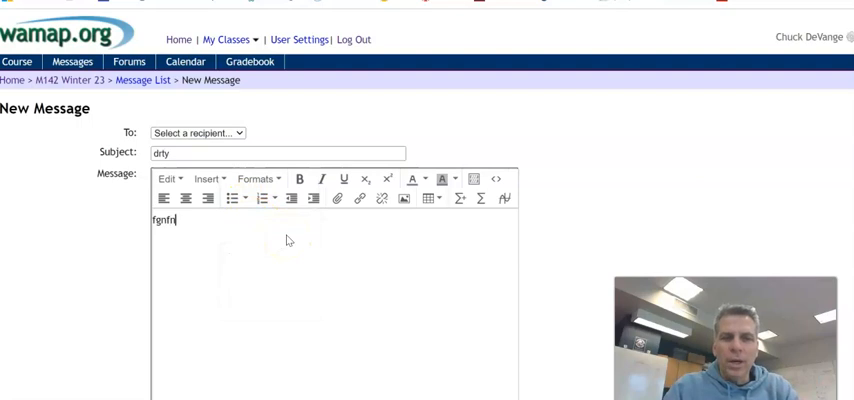
{"action": "type", "text": "vkwe"}
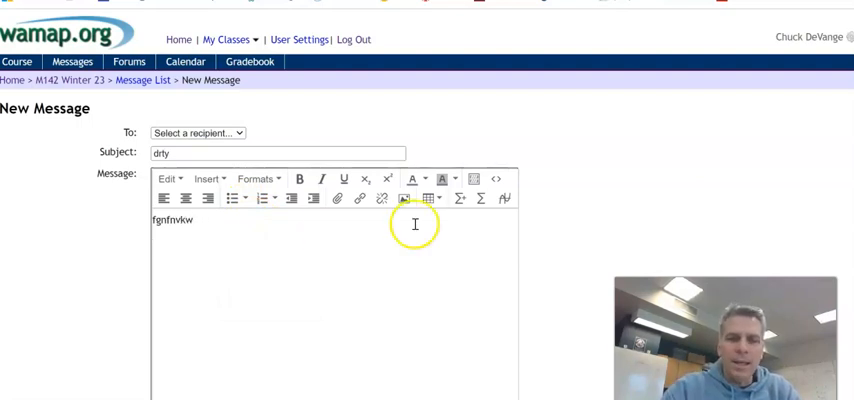
{"action": "mouse_move", "coordinate": [459, 198]}
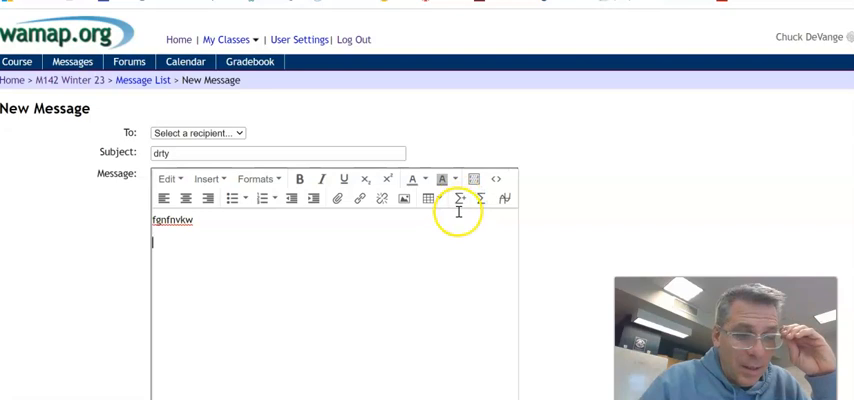
{"action": "left_click", "coordinate": [460, 198]}
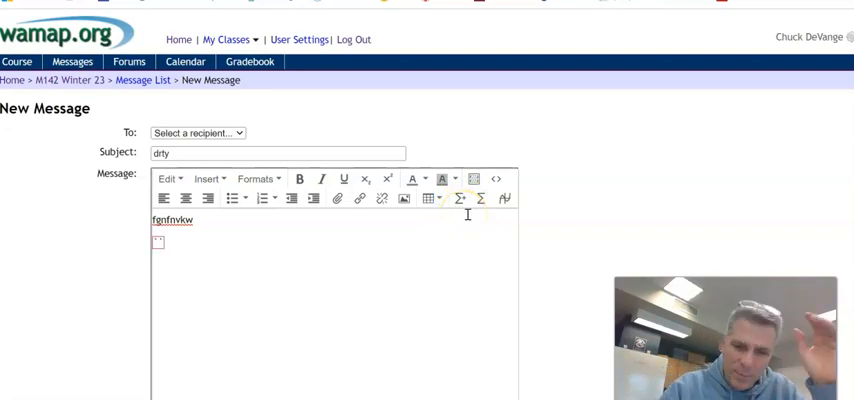
Enter 5/3 and x^2+9-x^3/sqrt(y) as rendered math, then open the course Forums list
{"action": "type", "text": "5/"}
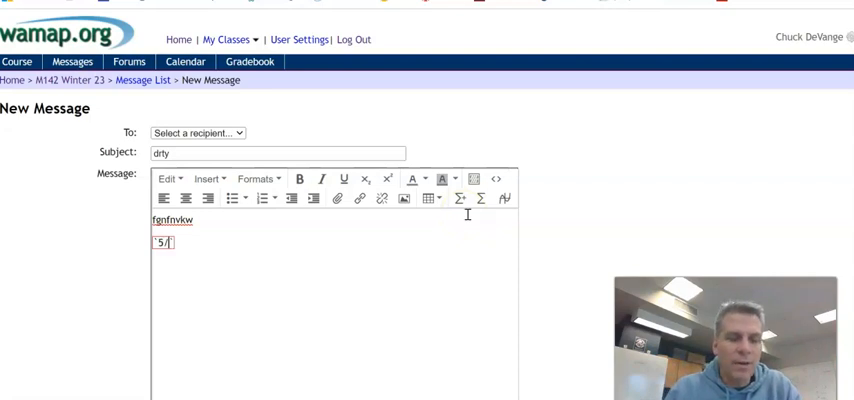
{"action": "type", "text": "3"}
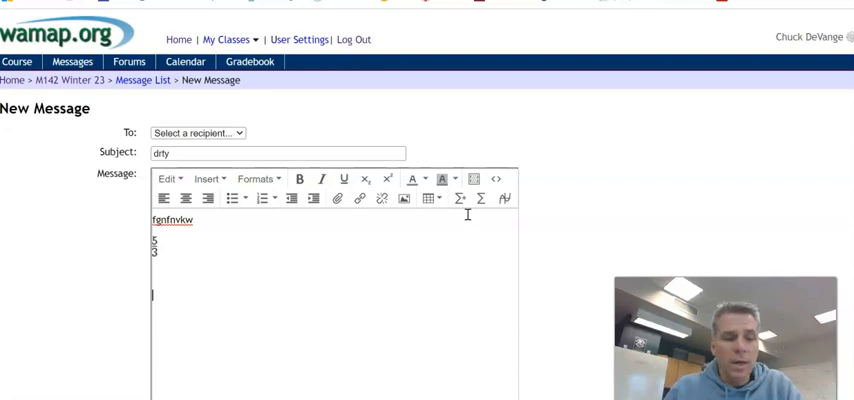
{"action": "type", "text": "x^2"}
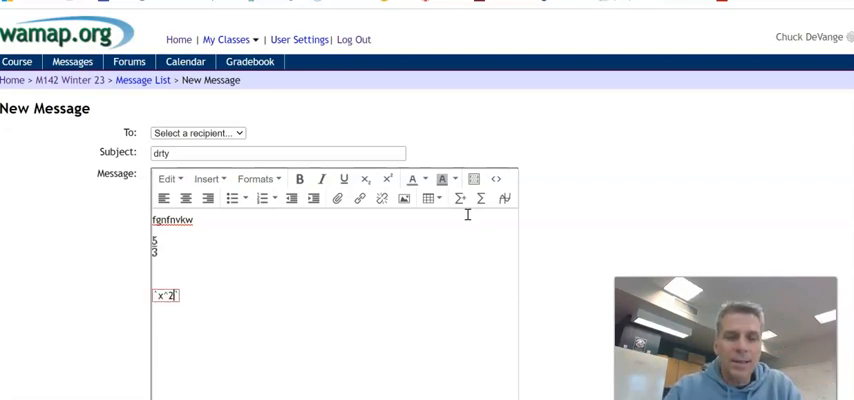
{"action": "type", "text": "+"}
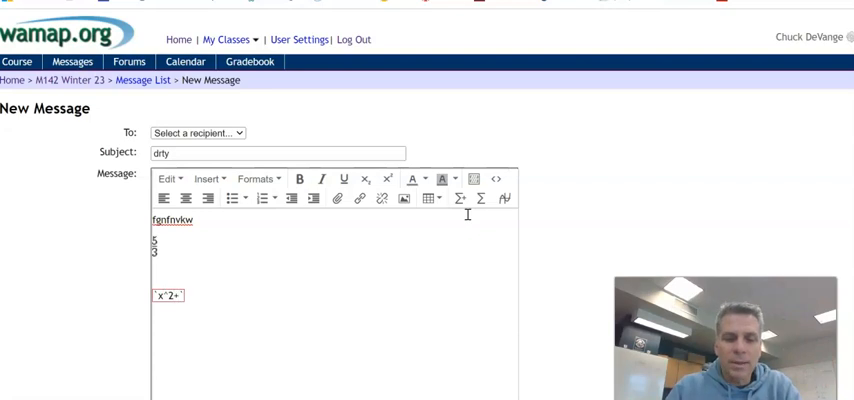
{"action": "type", "text": "9-x^3/"}
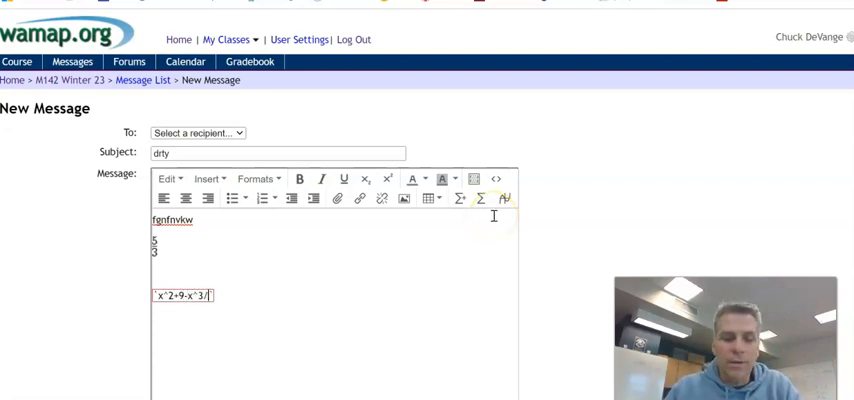
{"action": "type", "text": "y"}
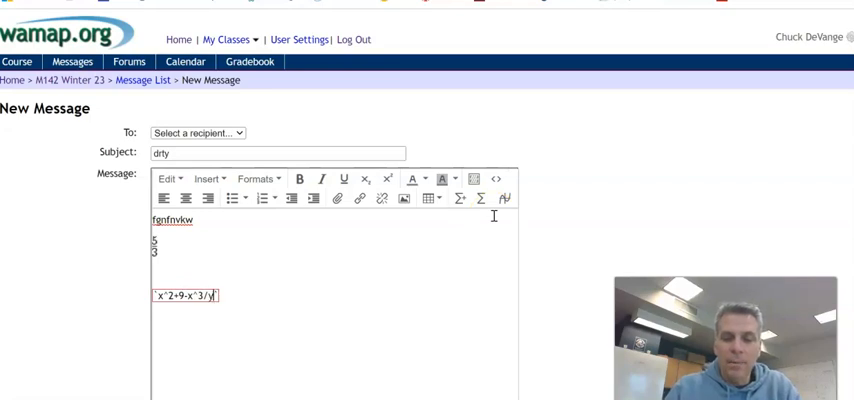
{"action": "key", "text": "Backspace"}
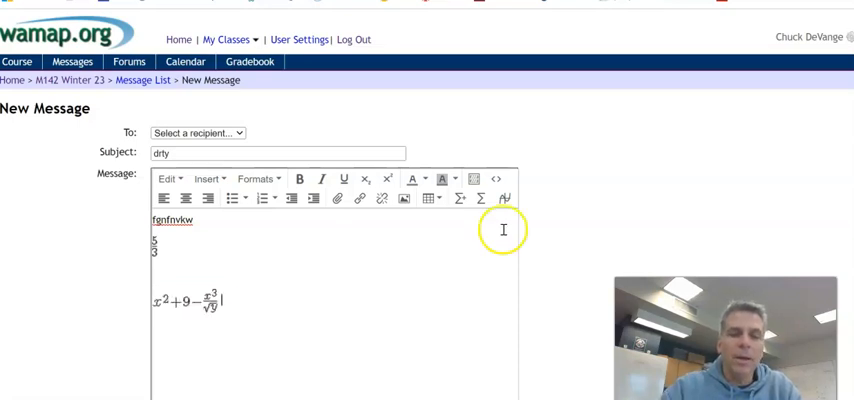
{"action": "mouse_move", "coordinate": [548, 276]}
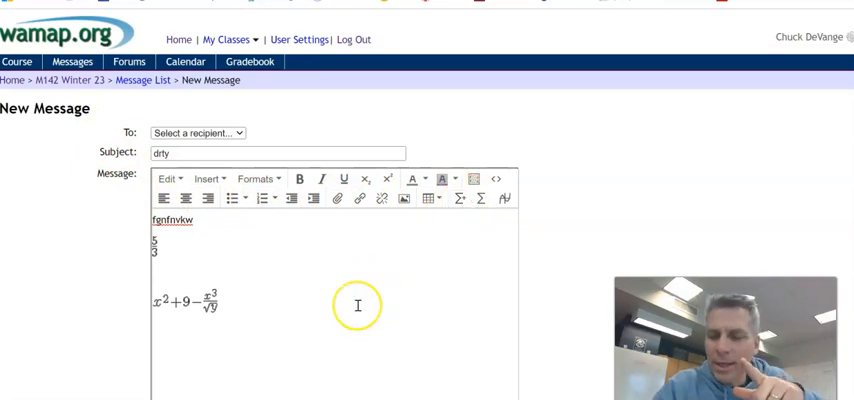
{"action": "mouse_move", "coordinate": [370, 300]}
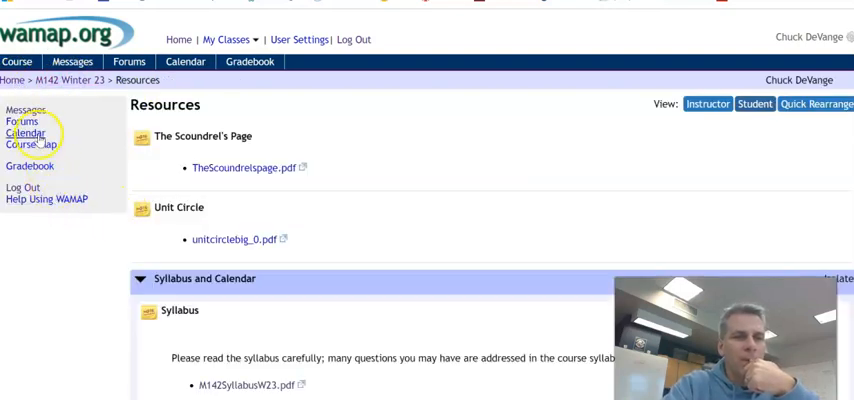
{"action": "left_click", "coordinate": [128, 61]}
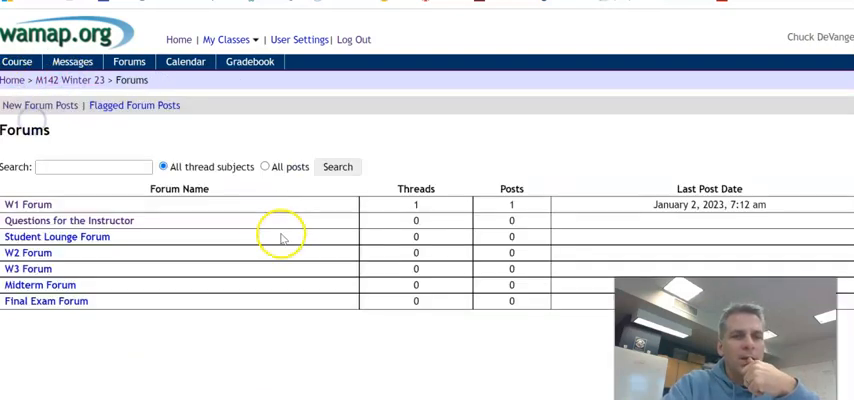
{"action": "mouse_move", "coordinate": [85, 285]}
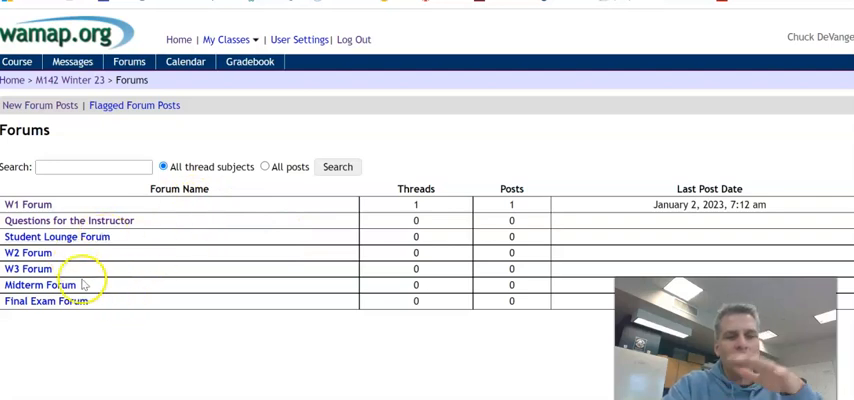